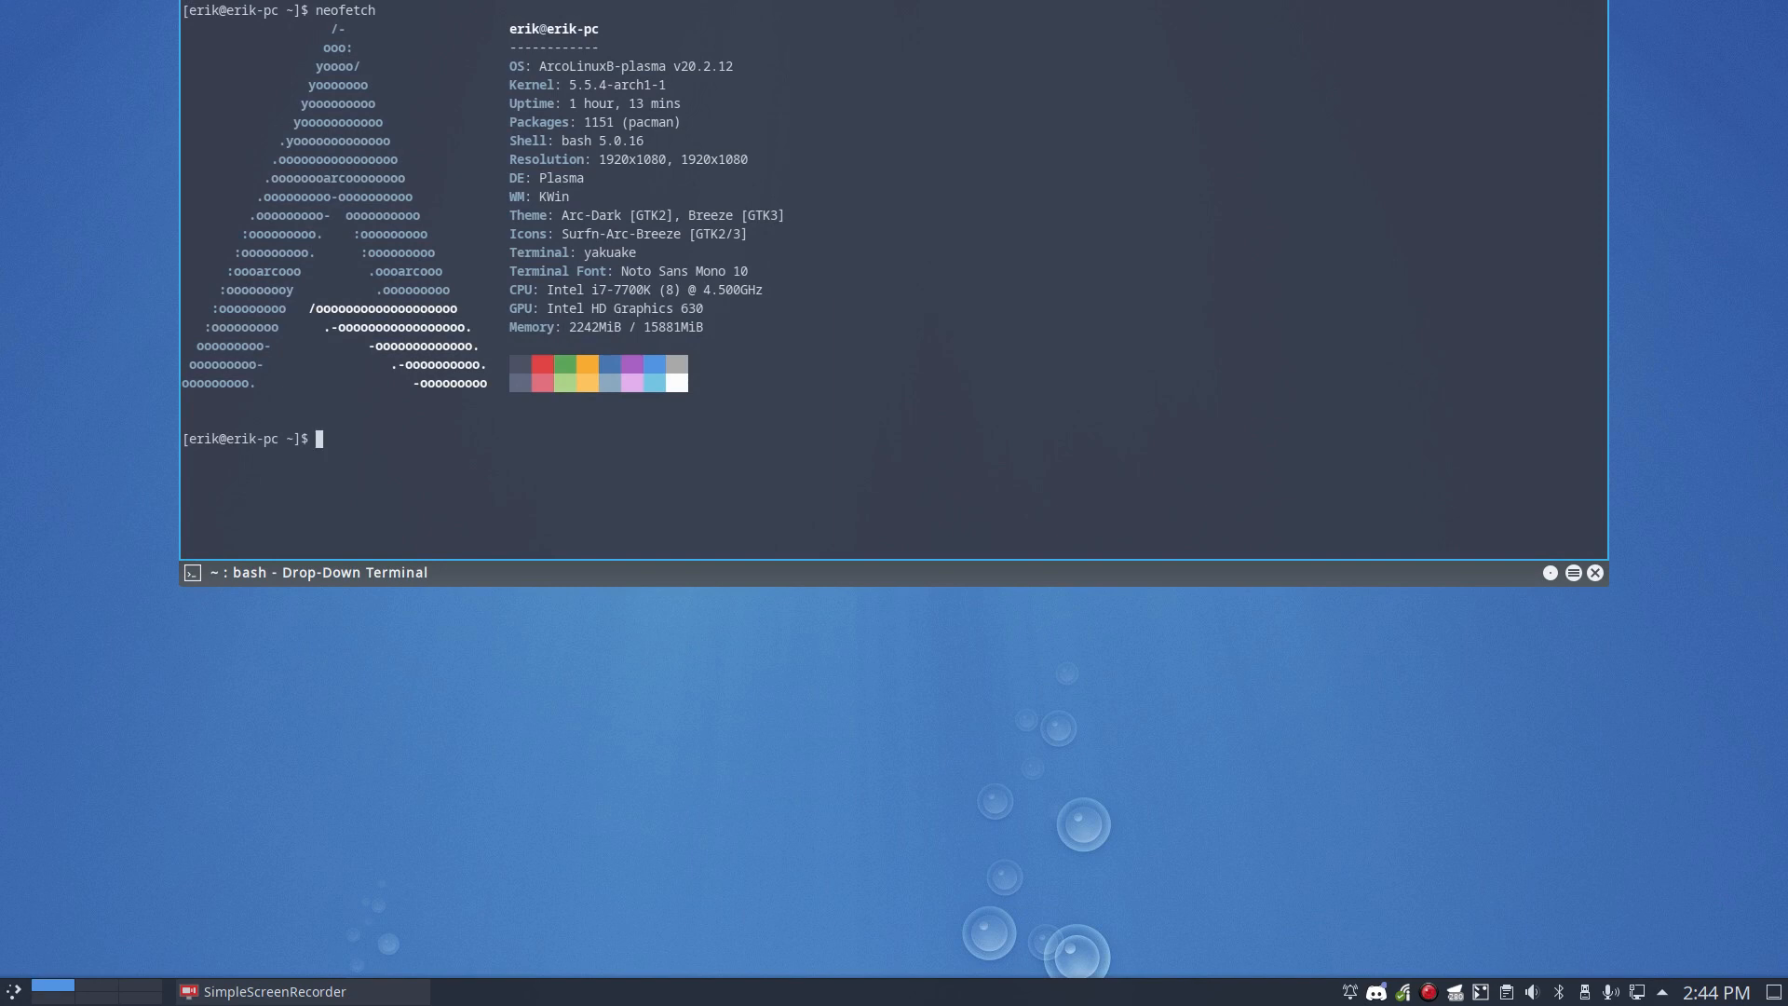
Retract the Yakuake terminal showing neofetch with F12
key(F12)
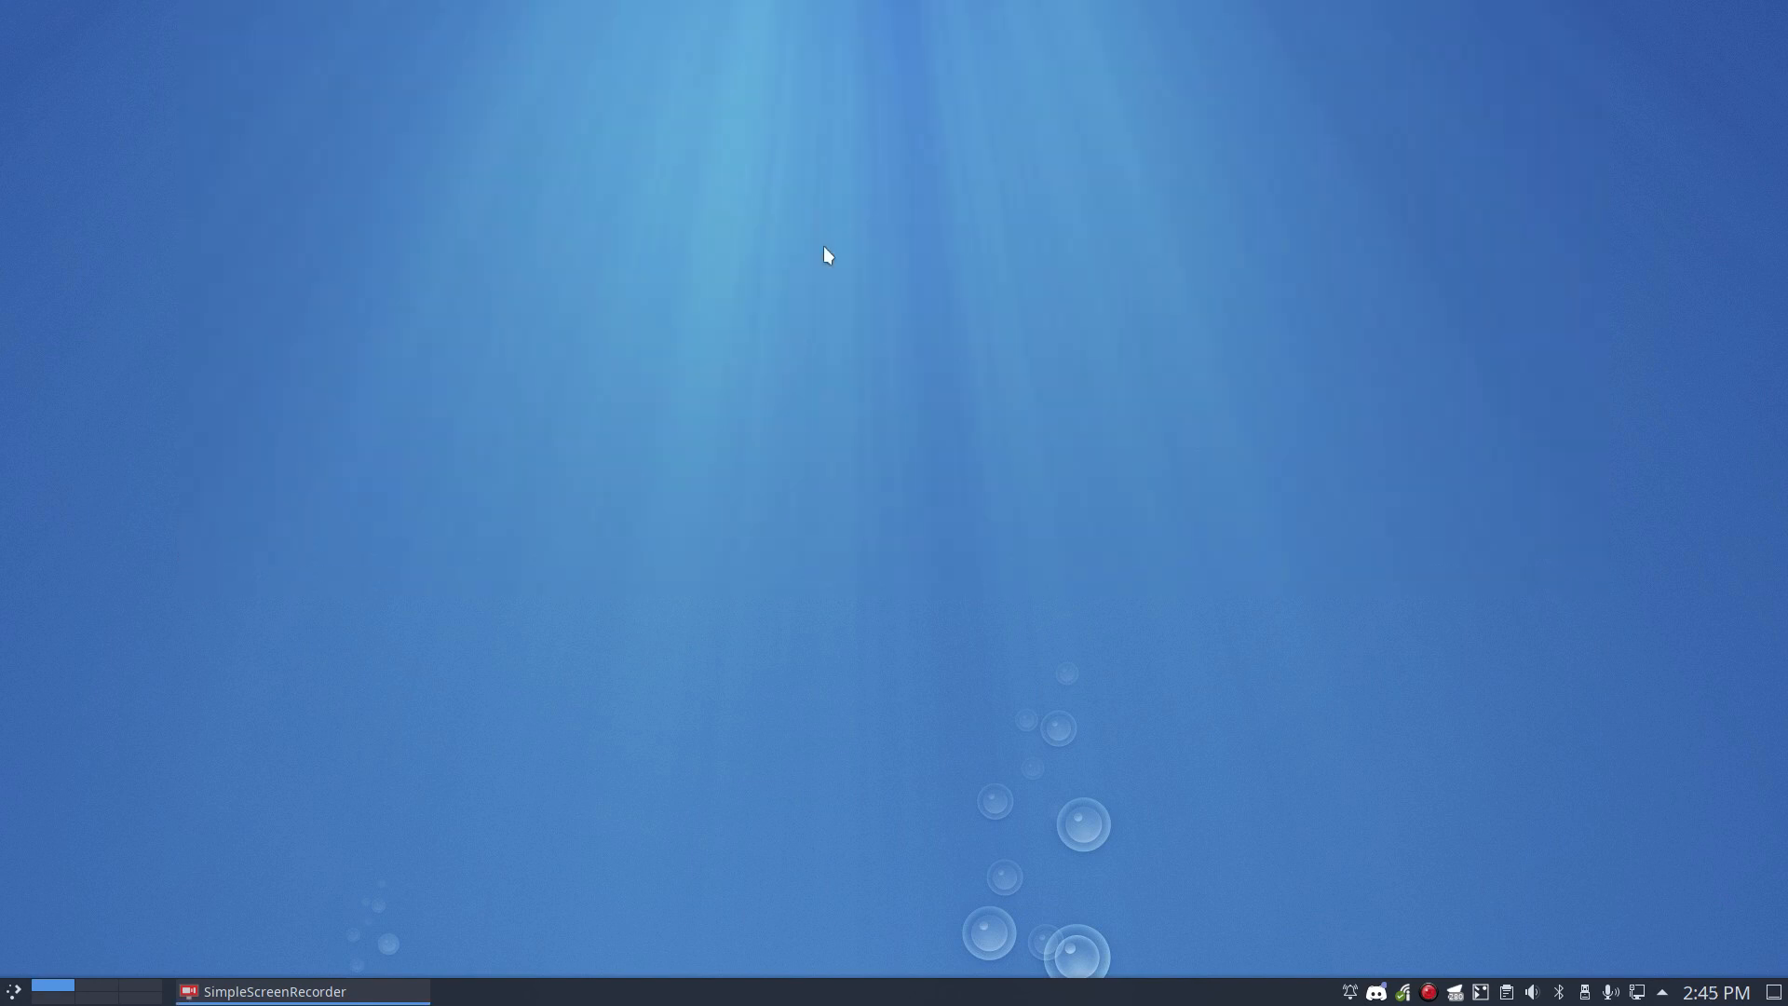
mouse_move(734, 256)
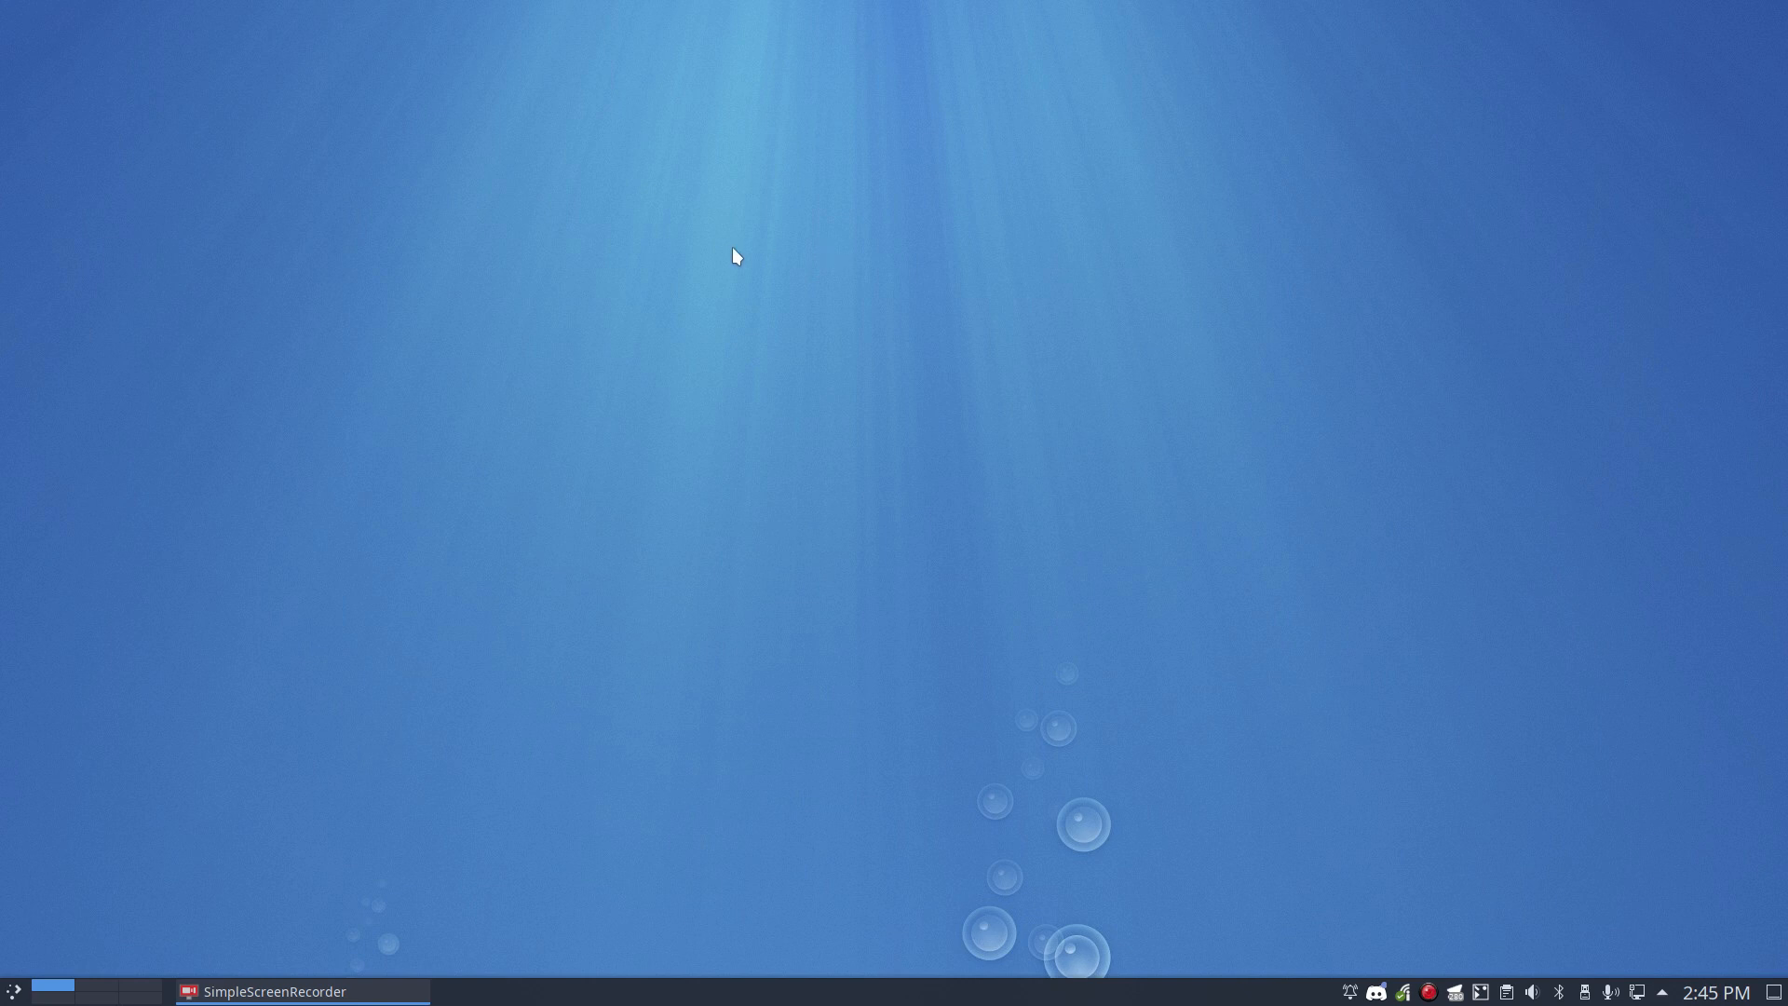
Launch System Settings and go to Startup and Shutdown's Login Screen (SDDM) page
click(12, 991)
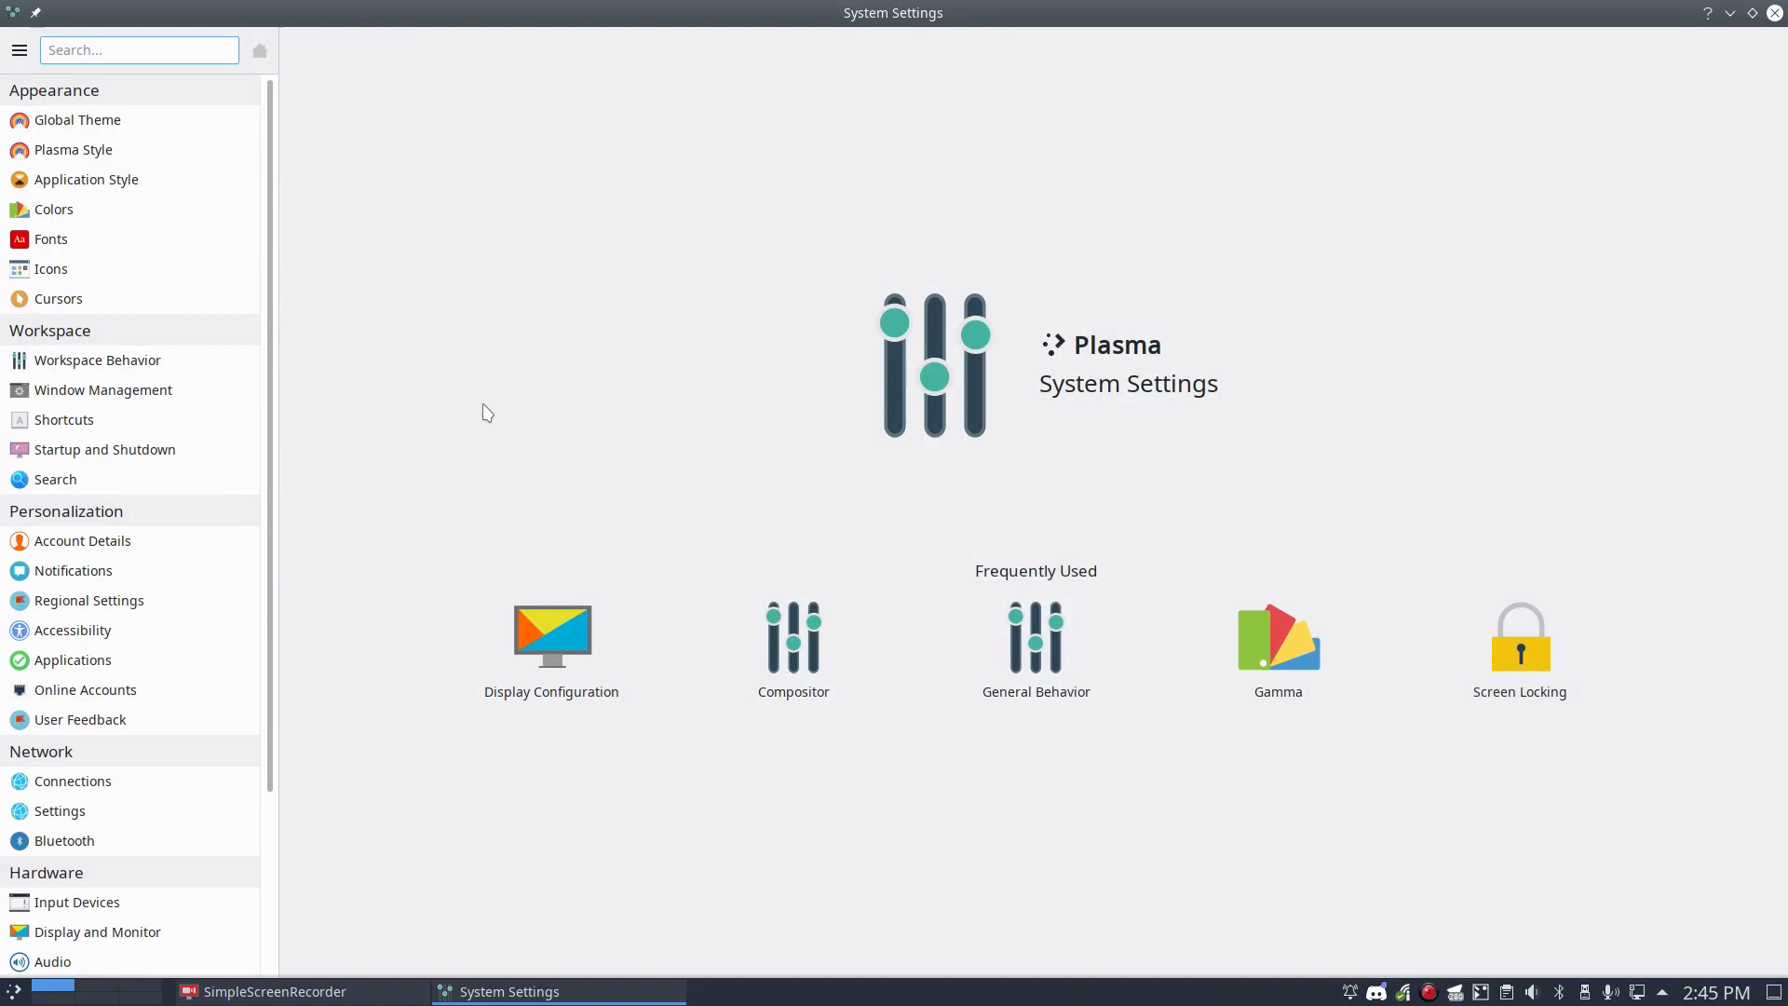
mouse_move(82, 539)
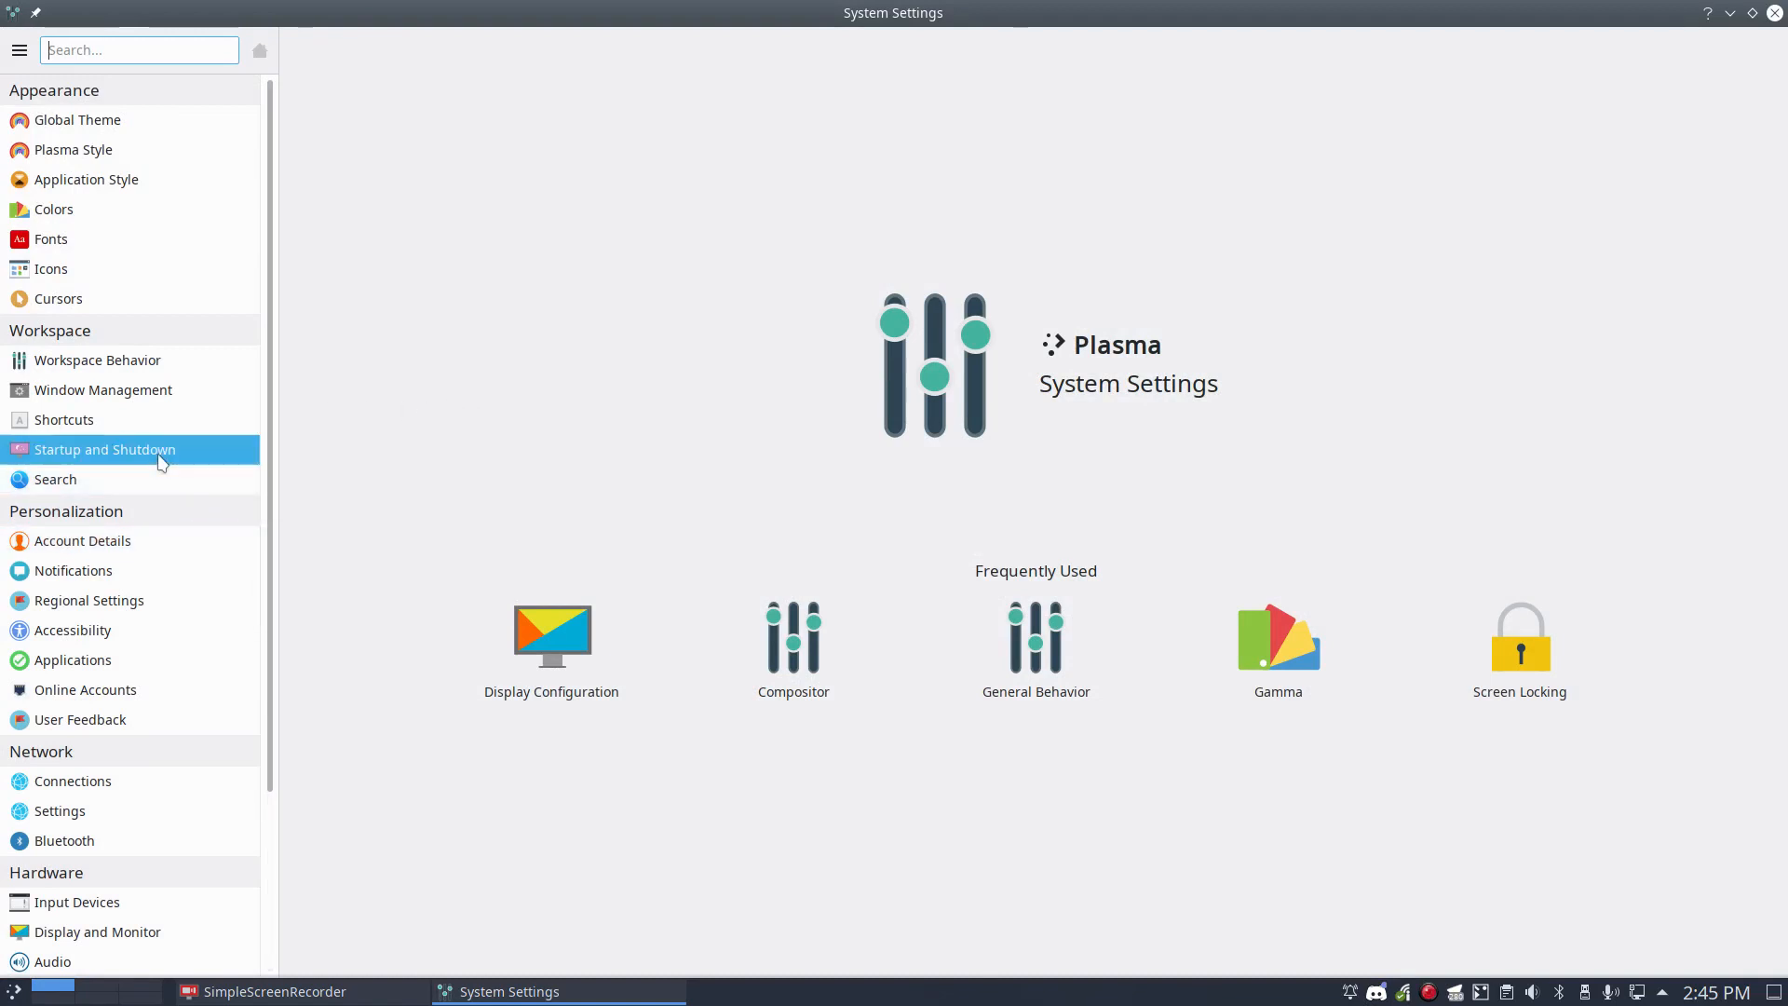
click(103, 448)
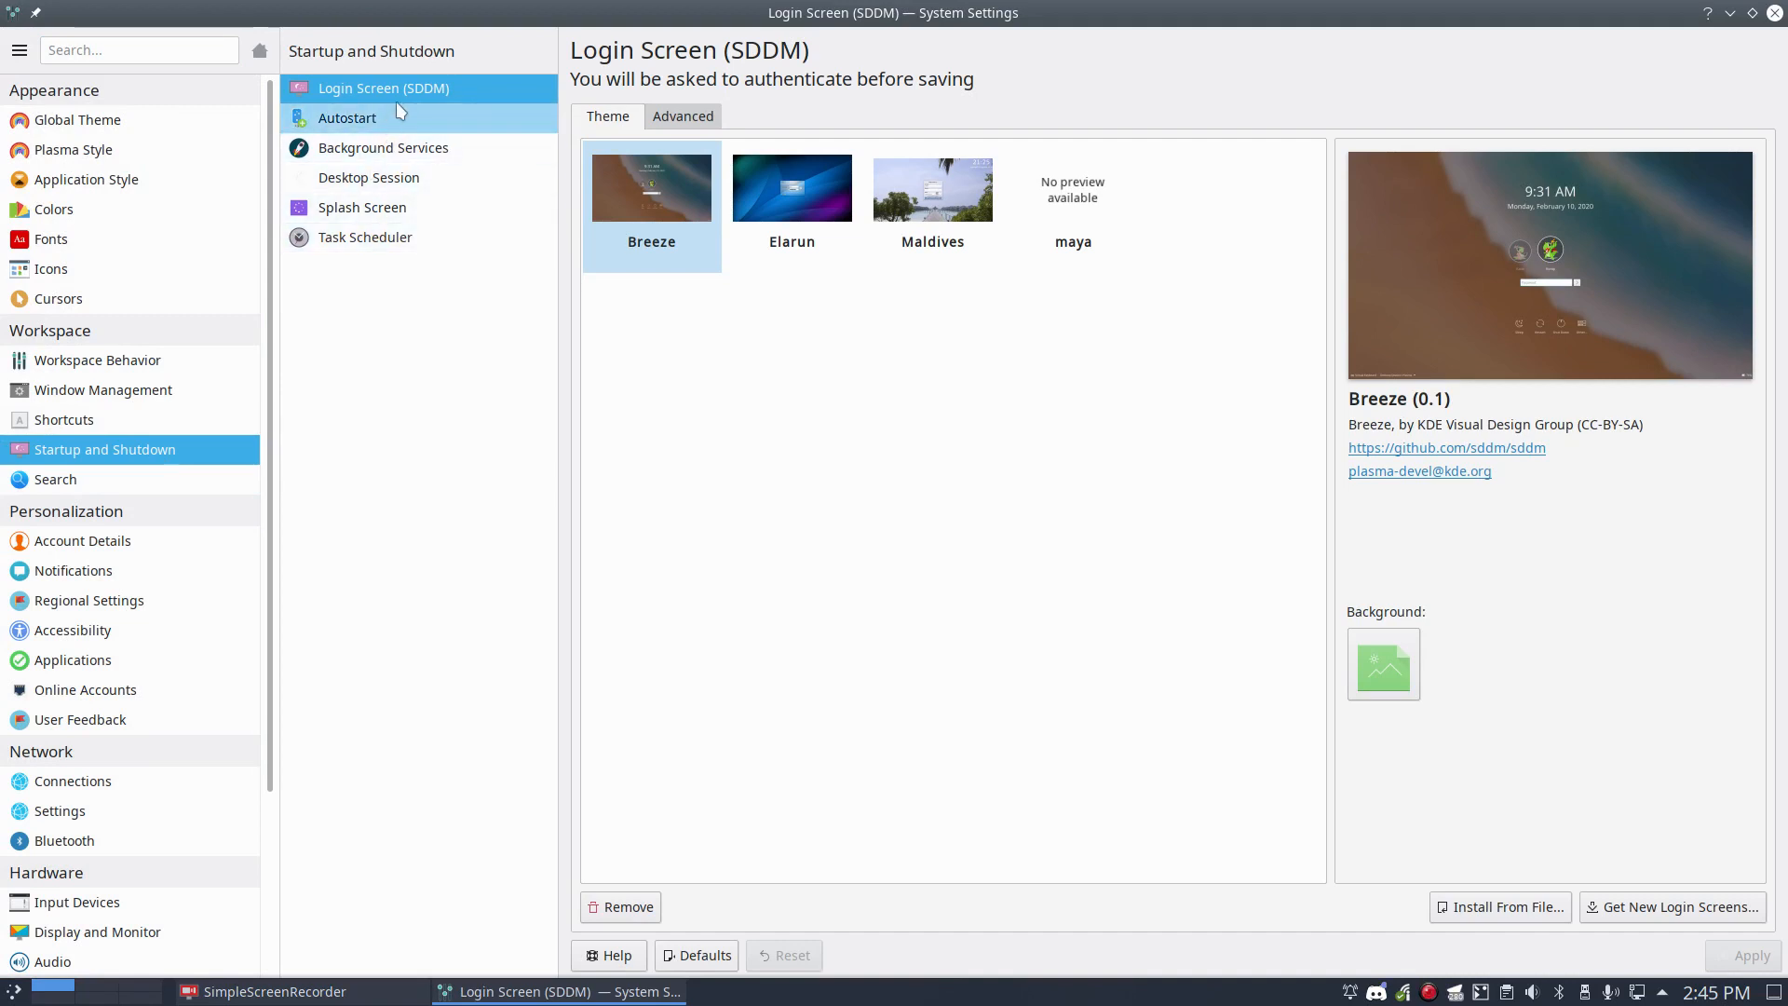
mouse_move(421, 97)
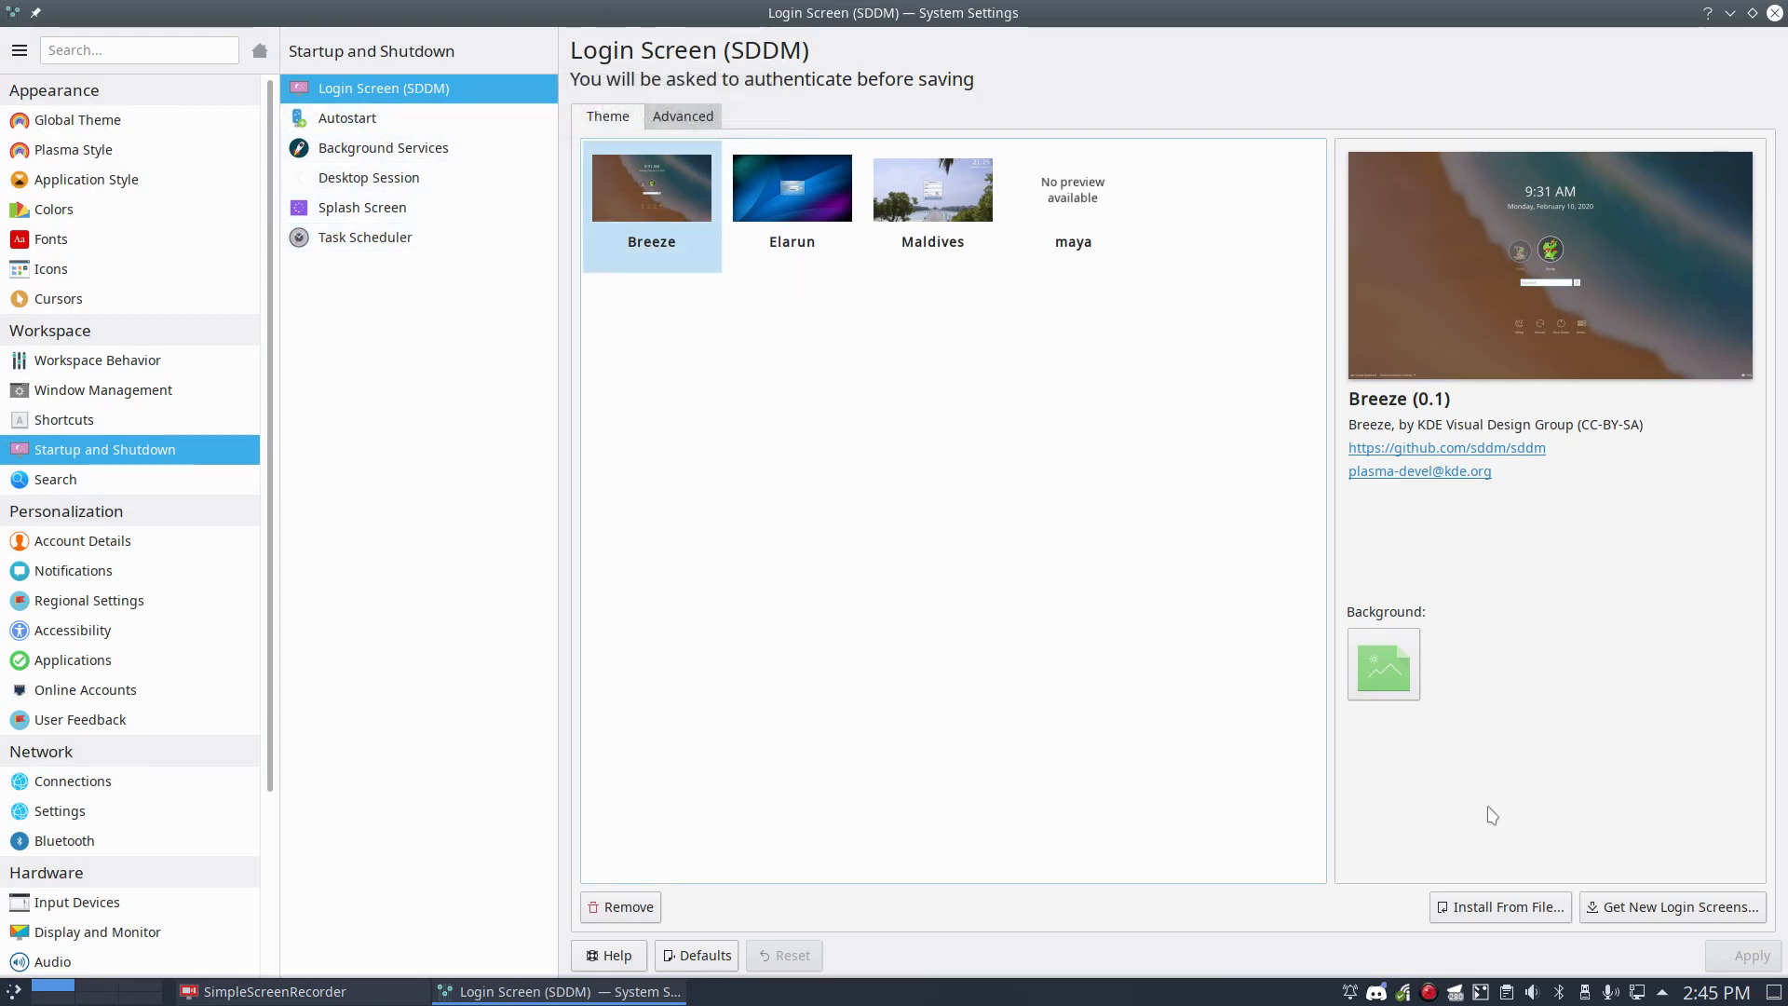
Browse the downloadable SDDM login themes, then close the theme downloader
click(1672, 906)
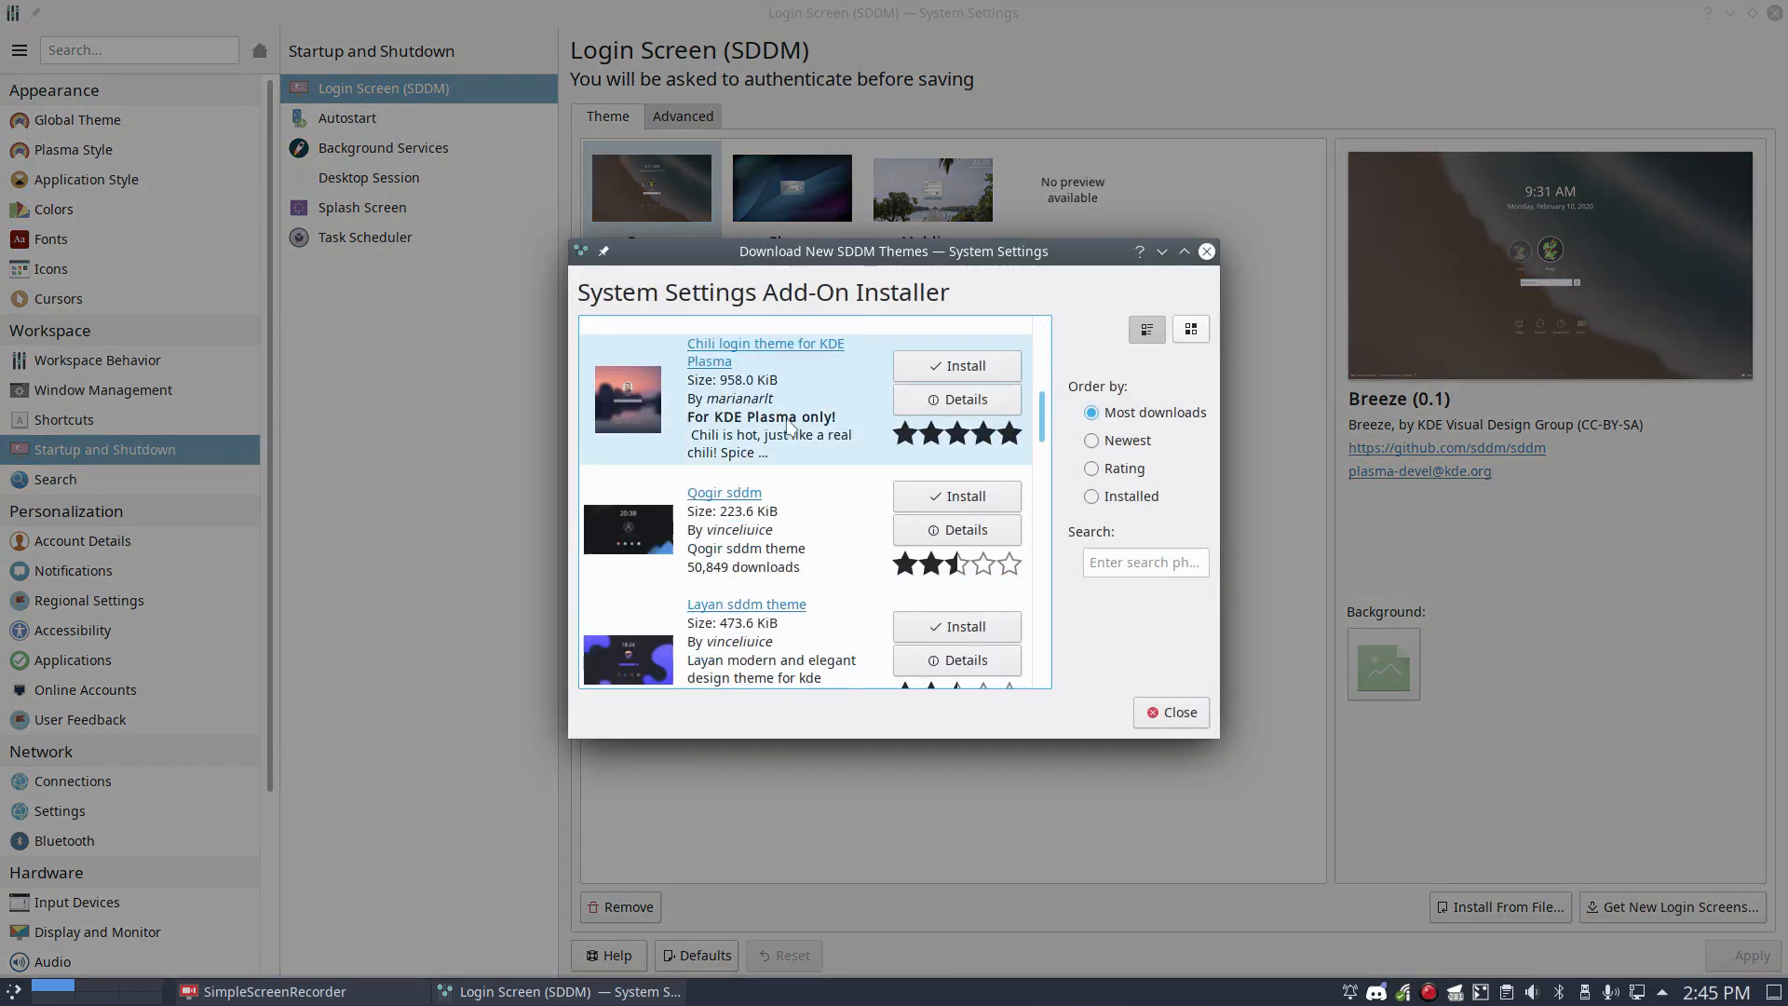
scroll(down, 3)
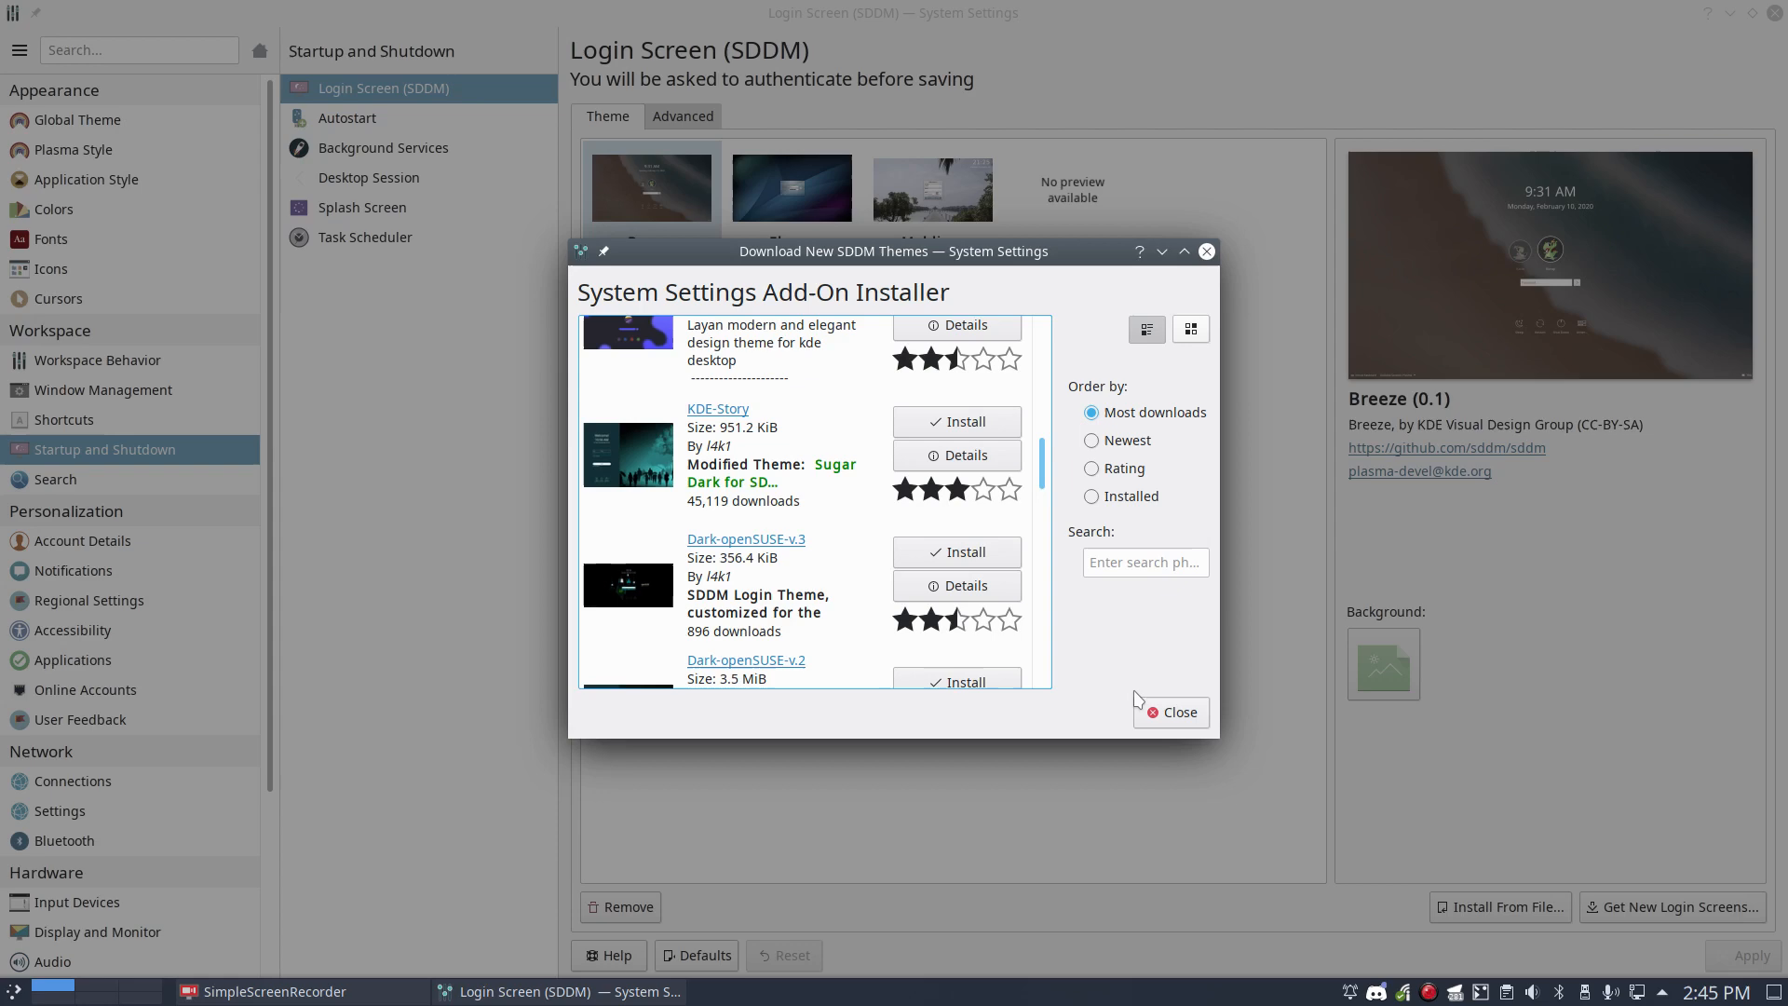
click(1170, 711)
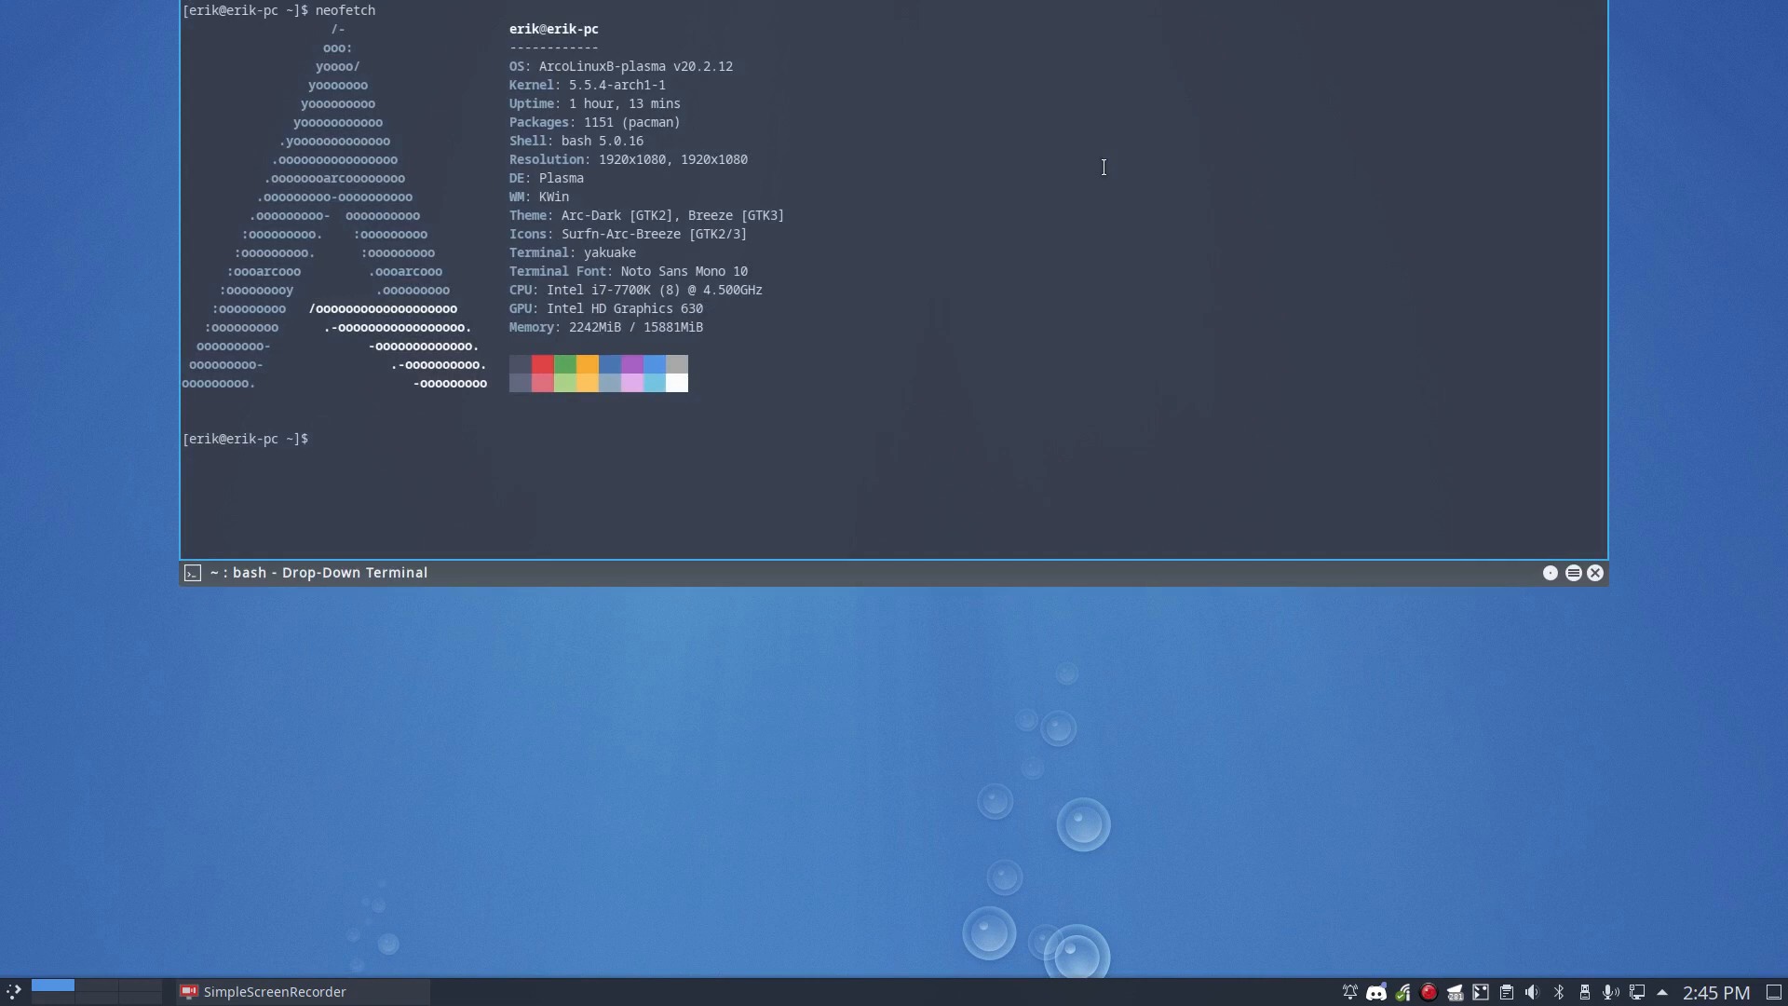
Run 'sudo systemctl enable sddm', which fails on the existing lightdm link
text(sudo s)
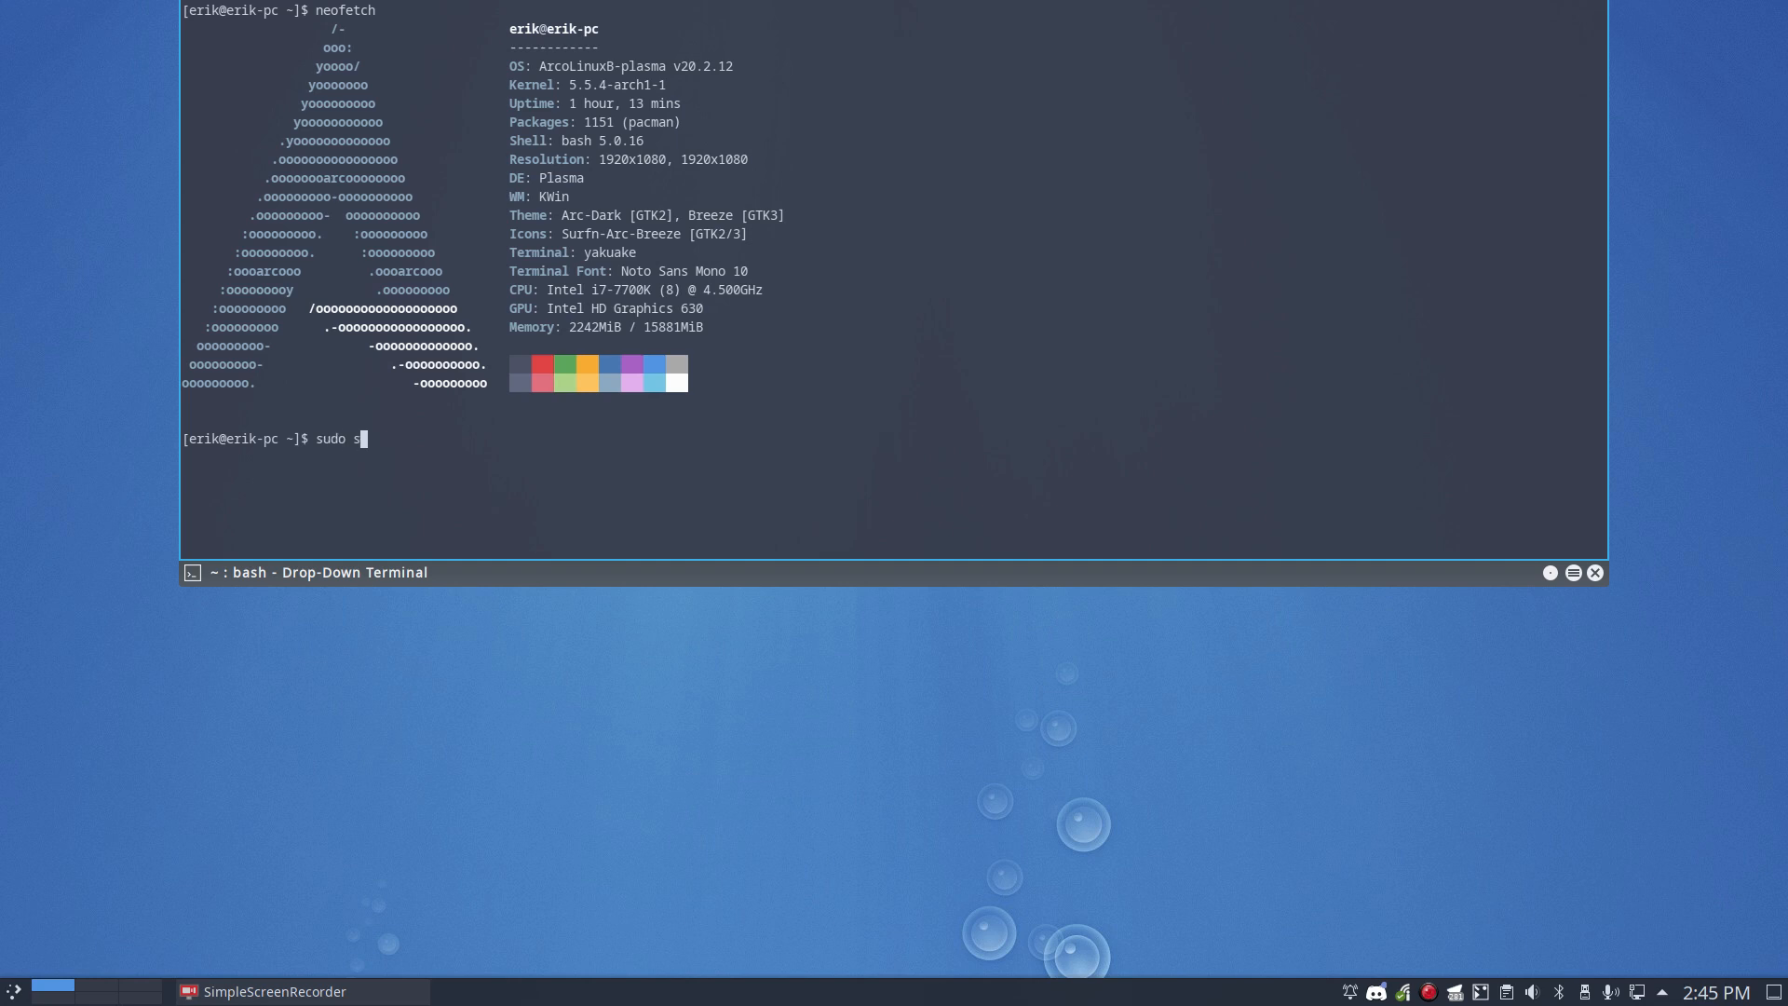
text(ystemctl e)
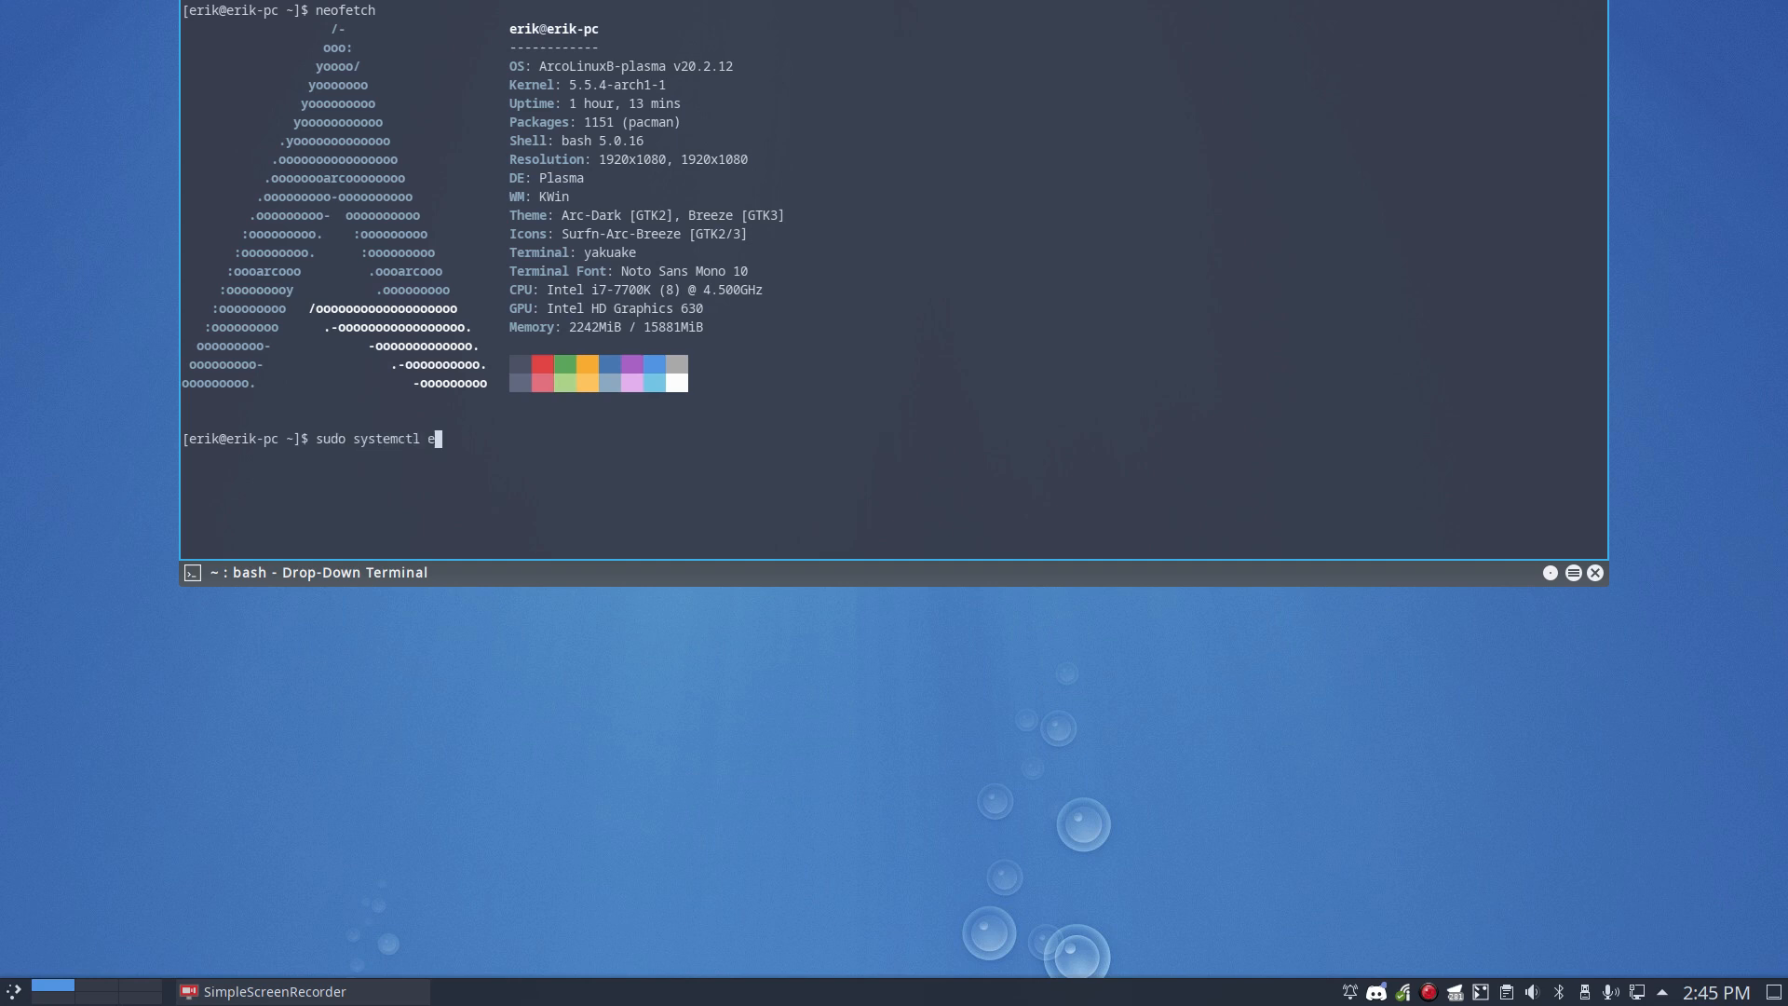
text(nable)
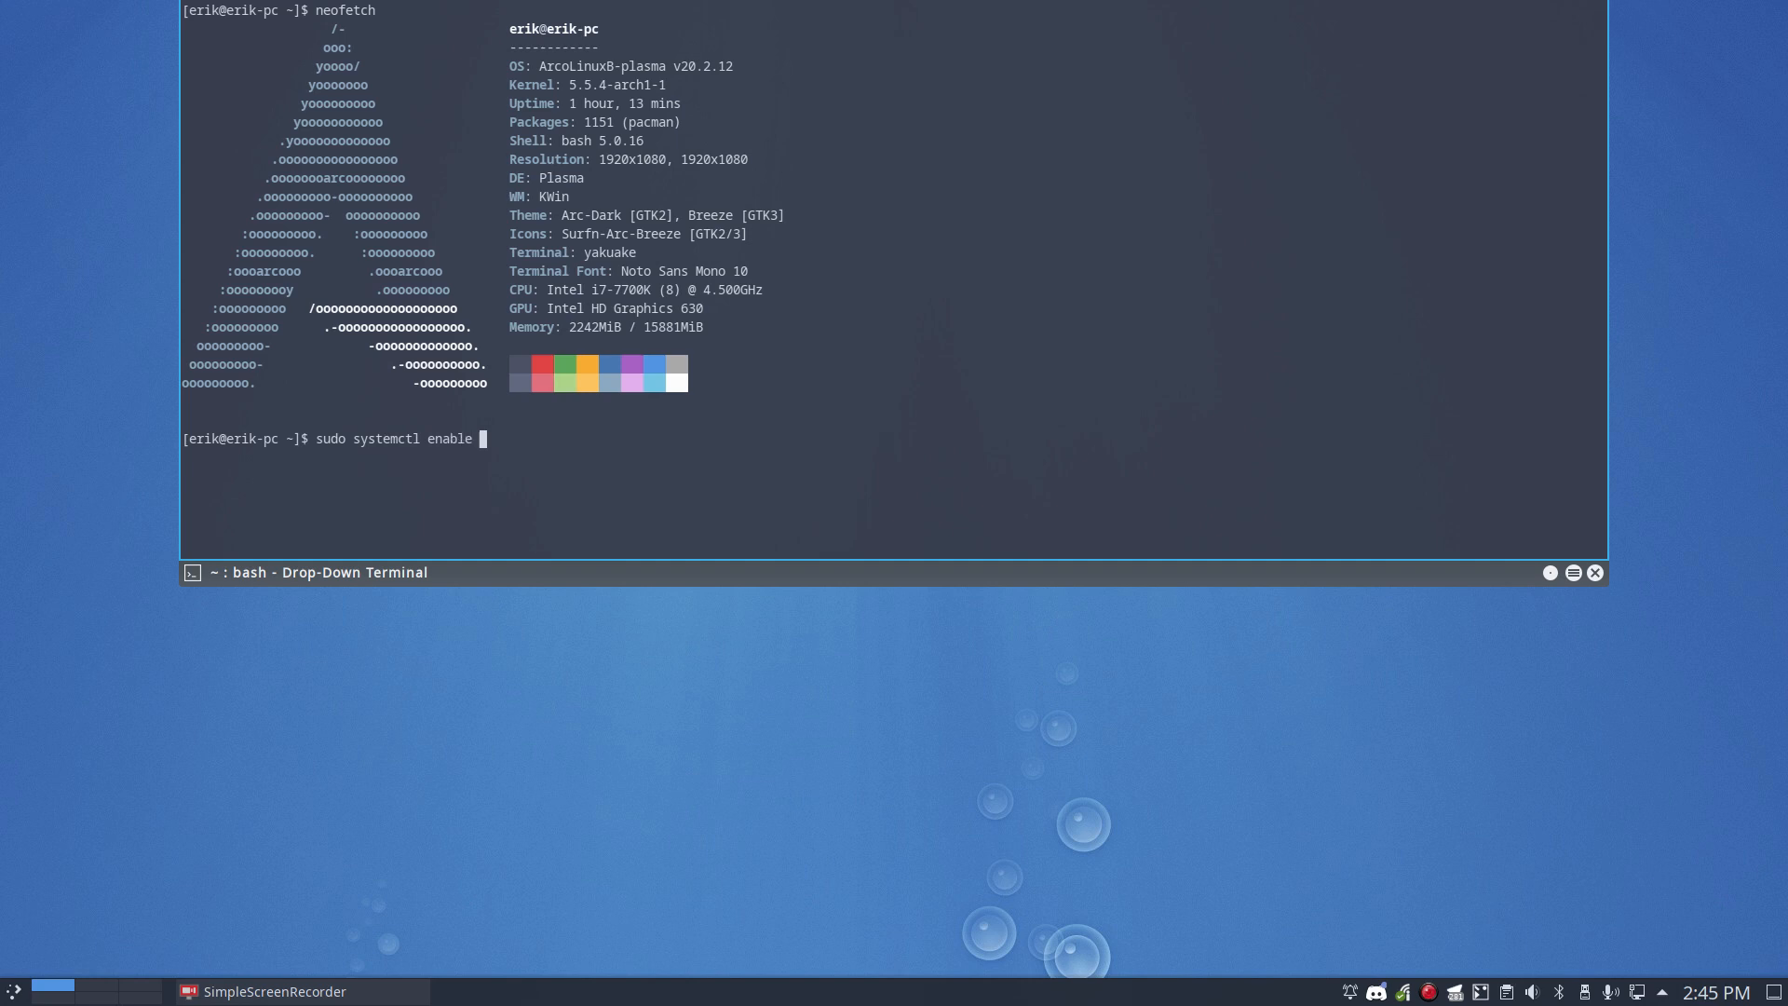
text(l)
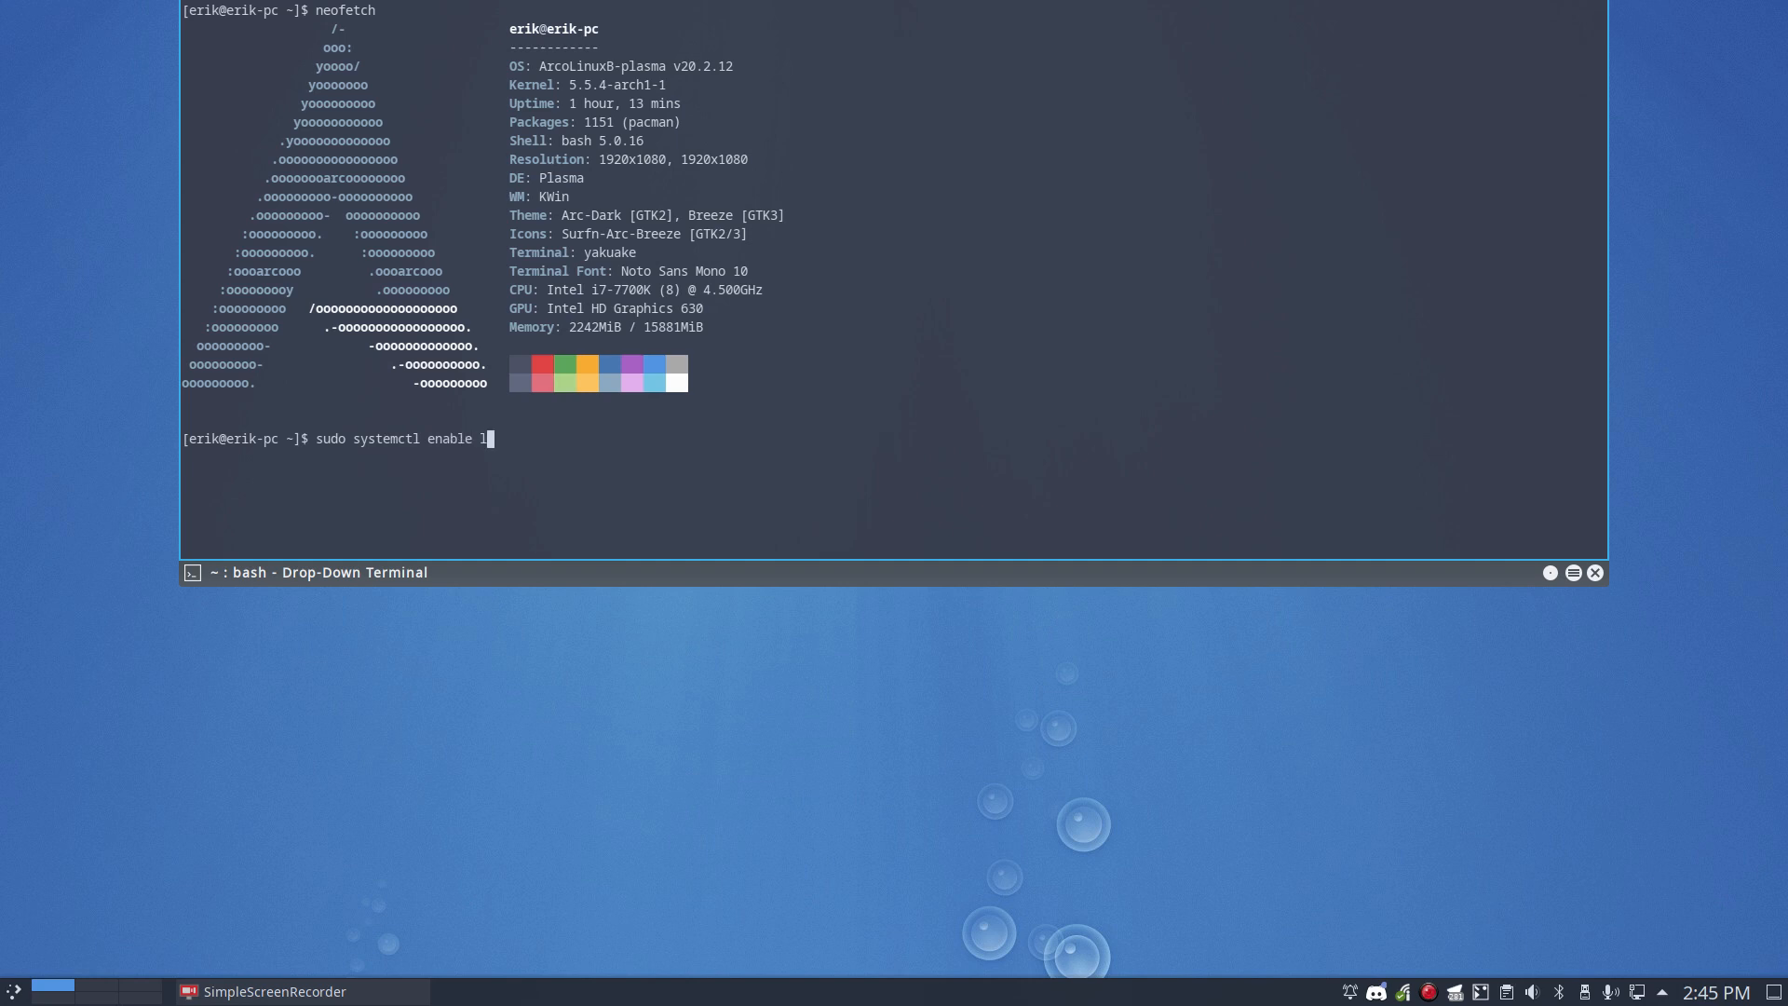
text(sddm)
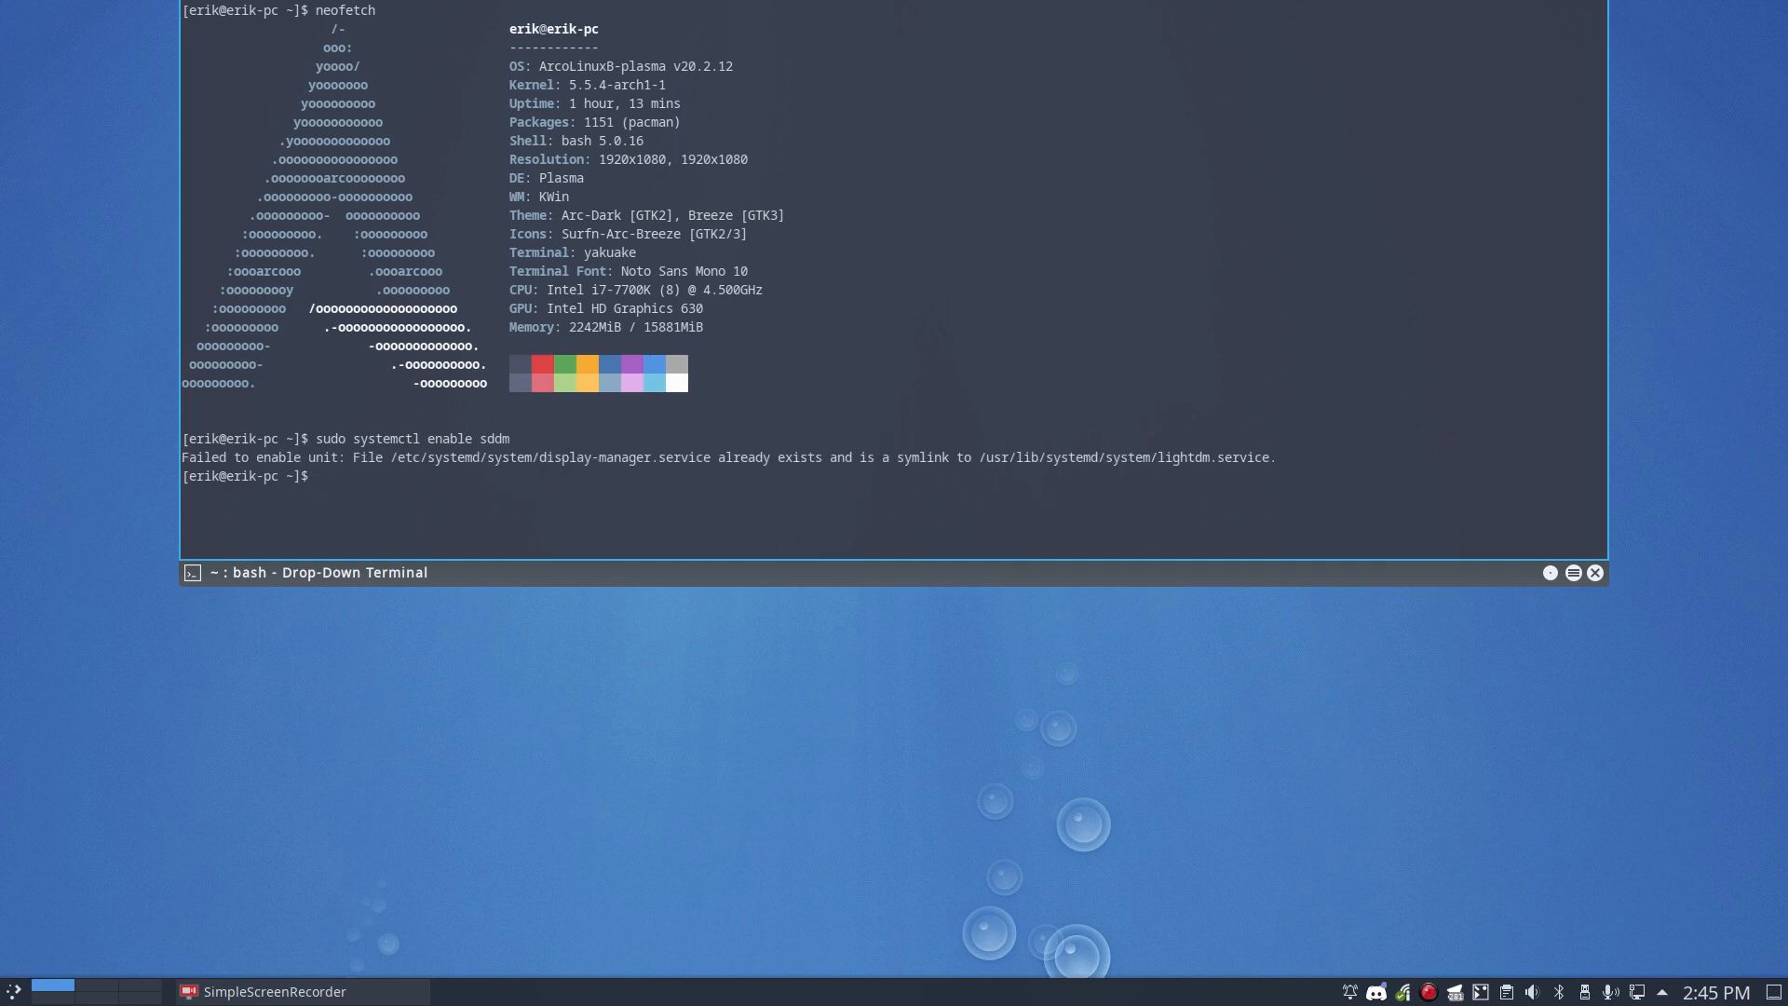
Run 'sudo systemctl enable sddm -f' to relink display-manager.service to SDDM
text(sudo systemctl enable sddm)
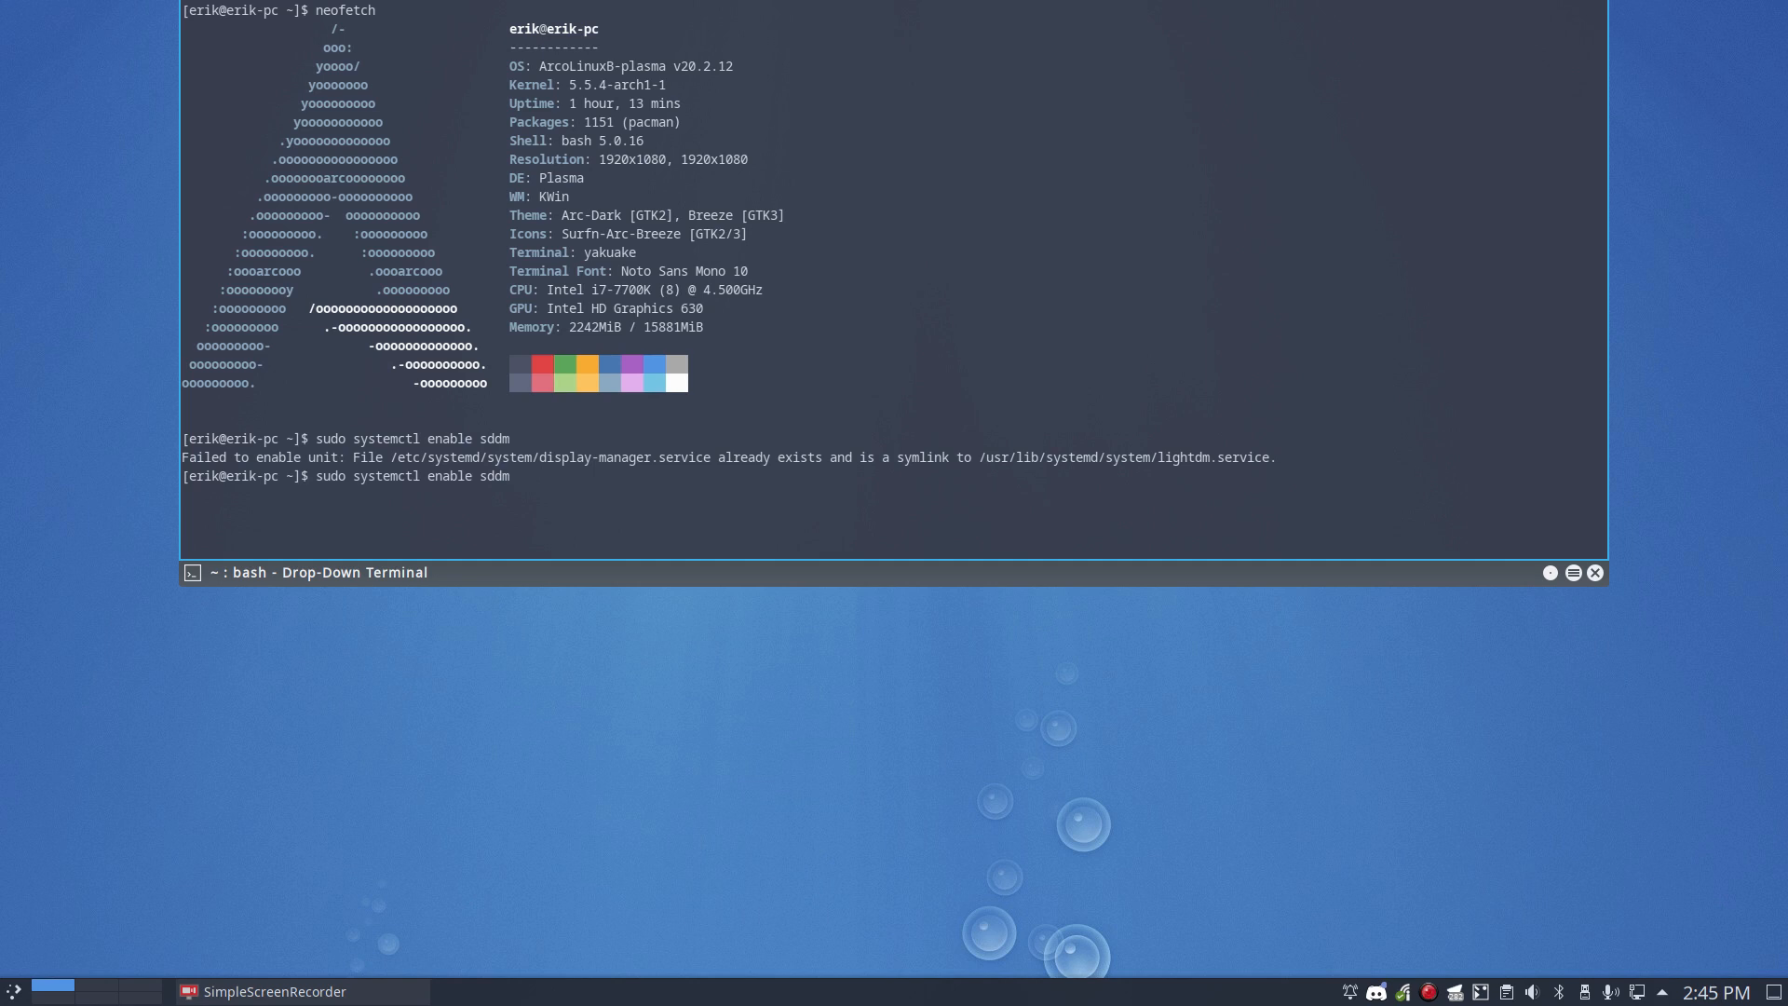
text(-f)
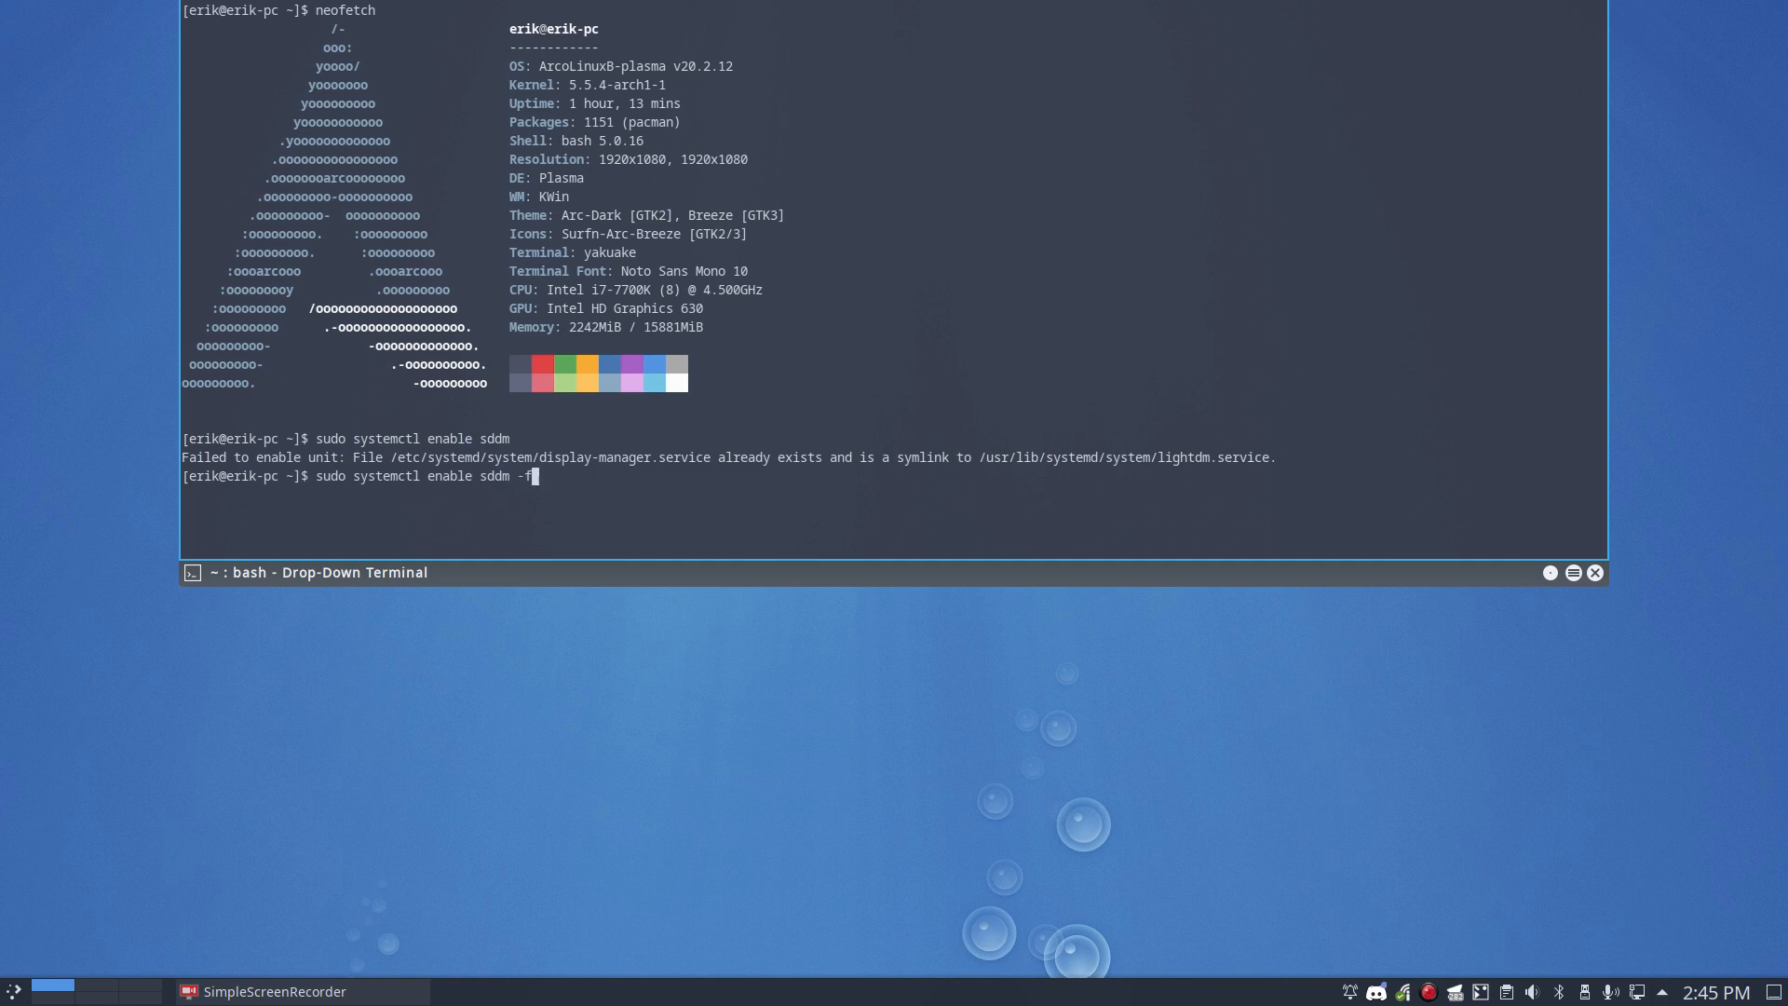
key(Return)
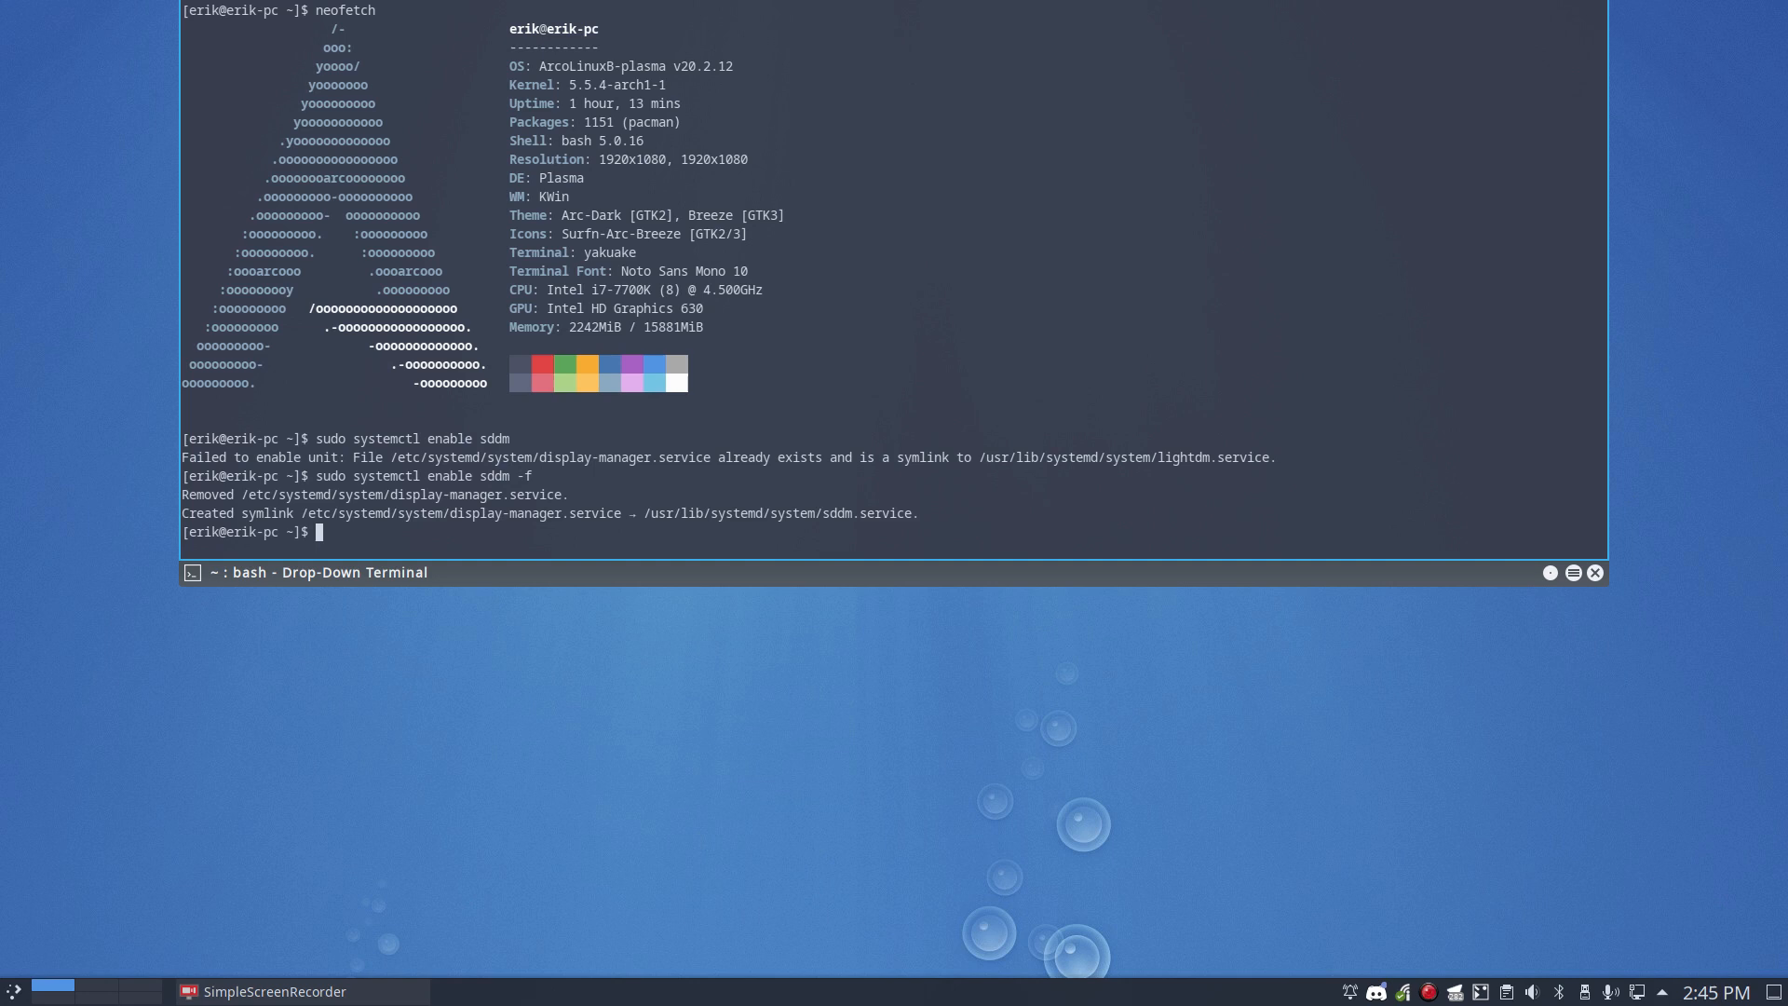